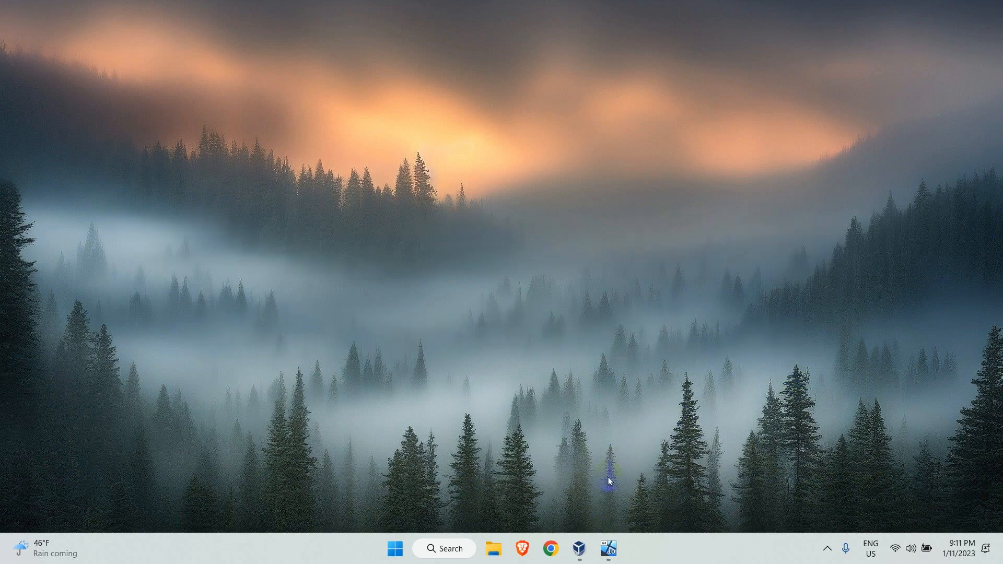
Step: Bring the running Dev VM window to the front from the host taskbar
{"action": "left_click", "coordinate": [577, 548]}
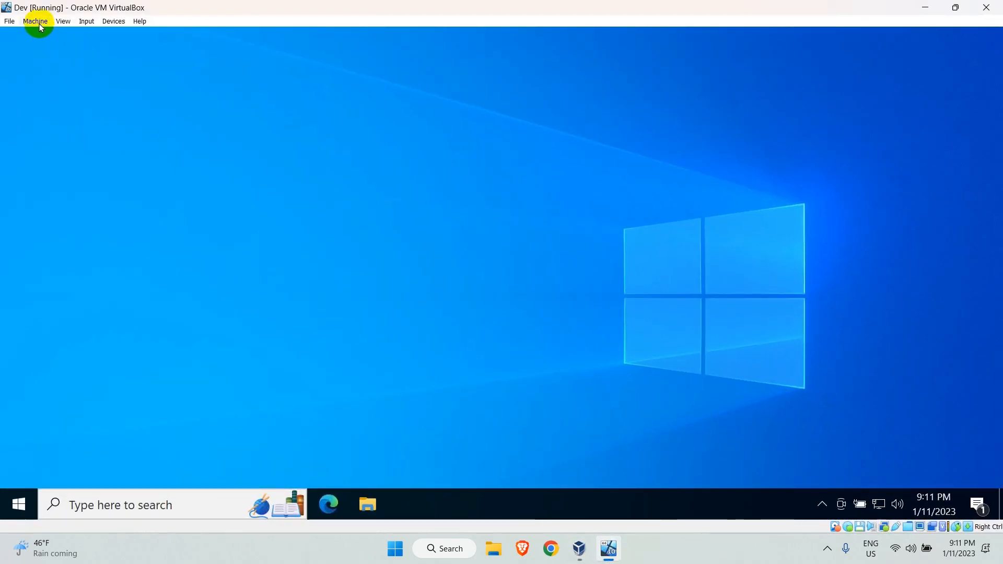
Step: Take a snapshot of Dev named 'Windows 10 base install' with description 'demo'
{"action": "left_click", "coordinate": [35, 20]}
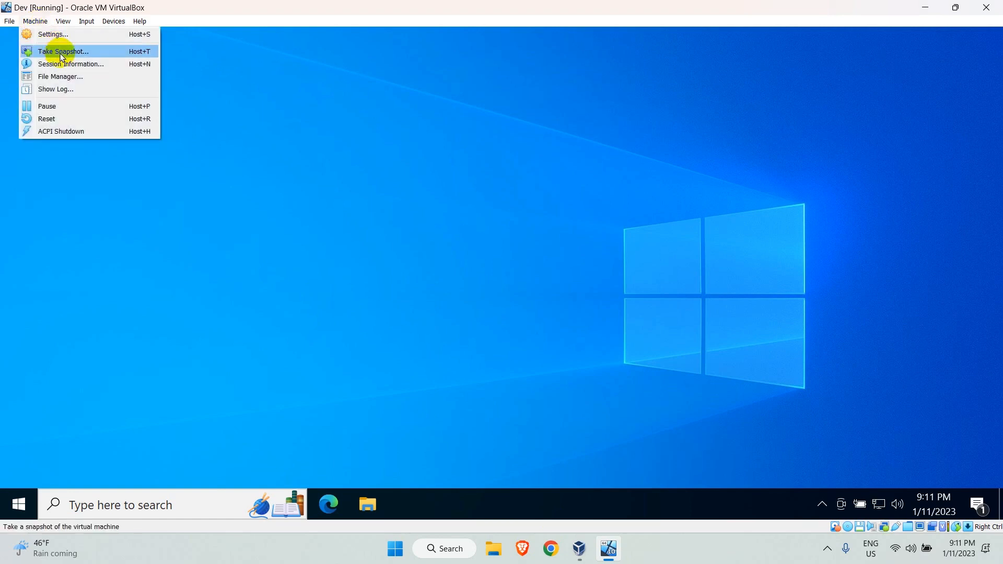
{"action": "left_click", "coordinate": [63, 51]}
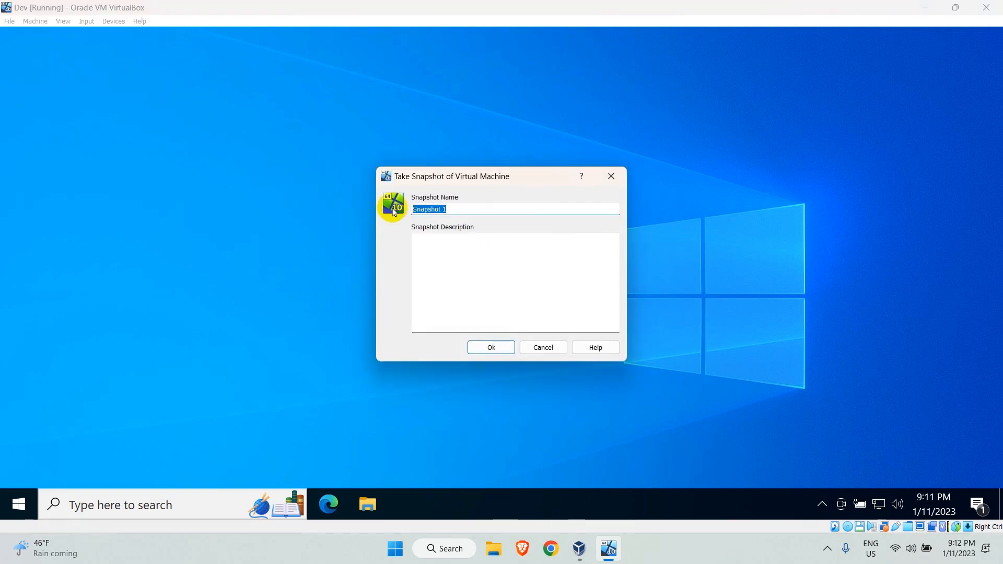
{"action": "type", "text": "Windows 10"}
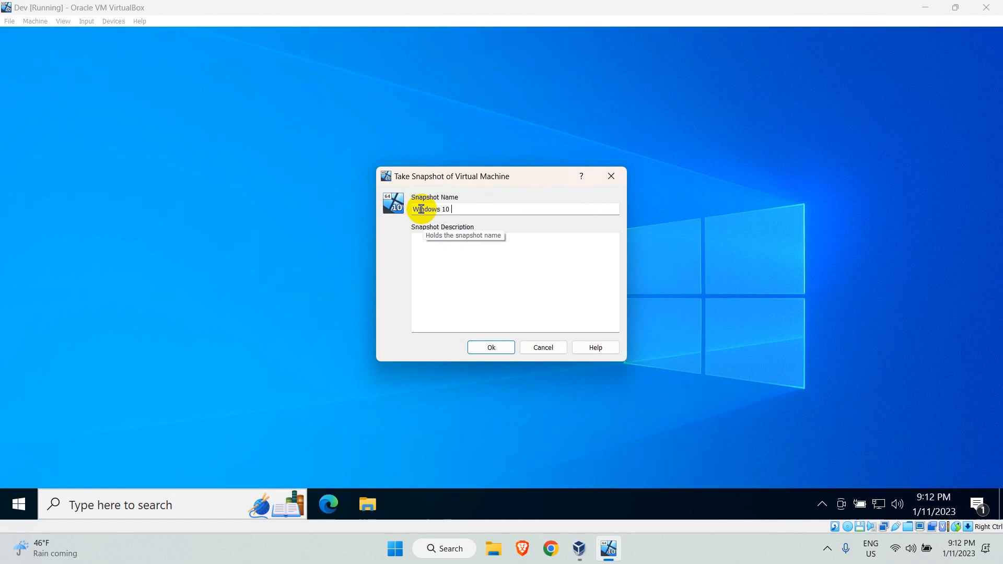
{"action": "type", "text": "demo"}
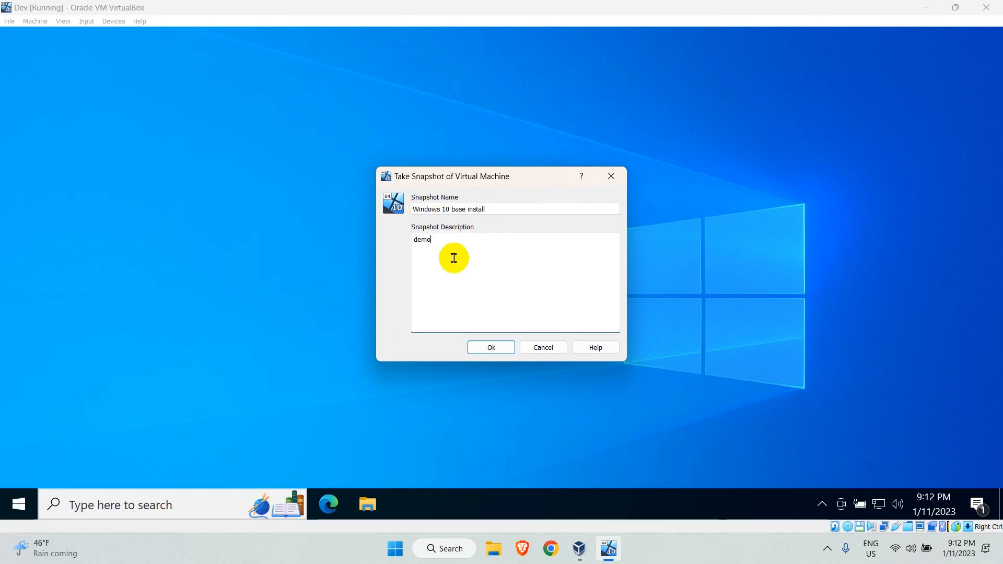
{"action": "left_click", "coordinate": [491, 348]}
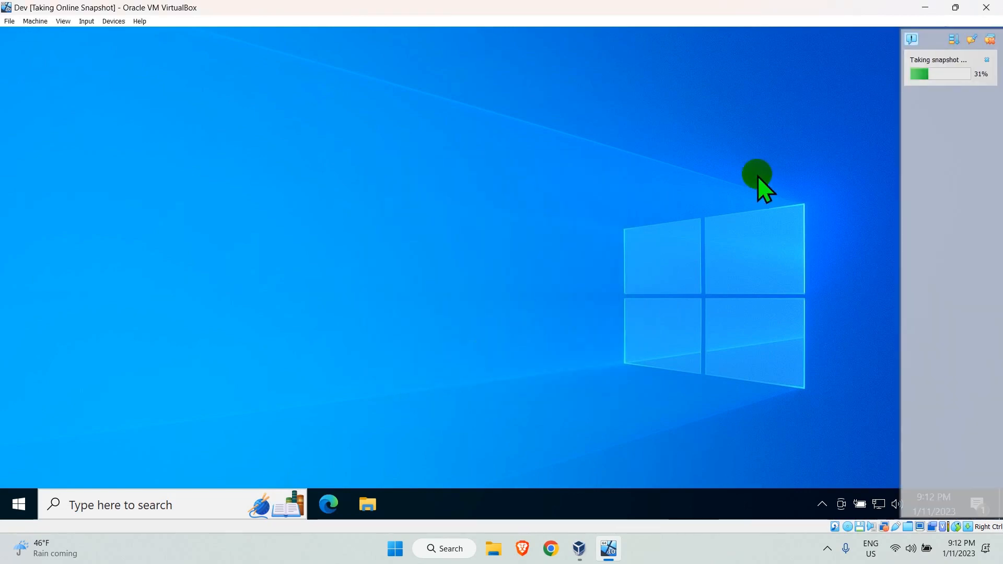
{"action": "mouse_move", "coordinate": [947, 95]}
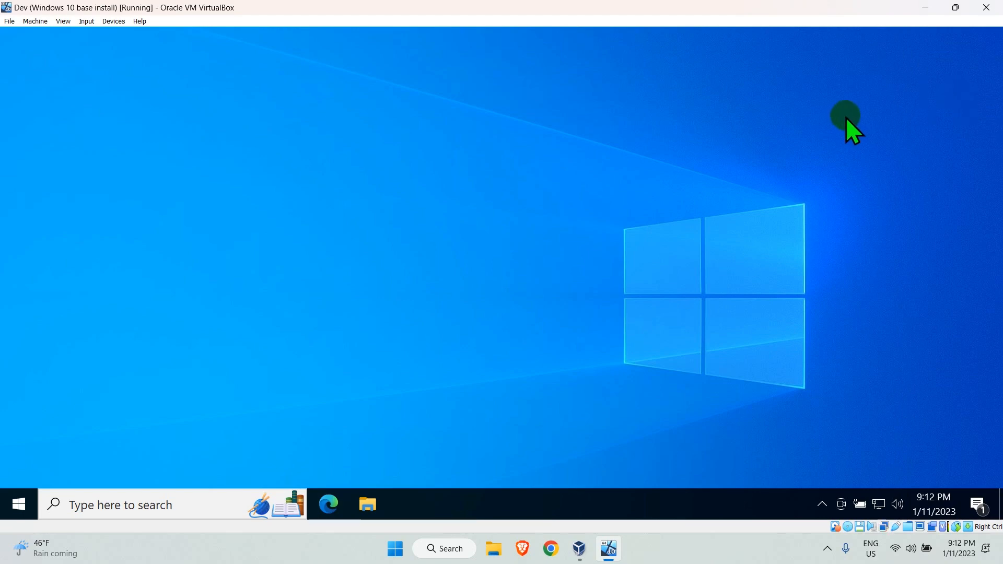
{"action": "mouse_move", "coordinate": [487, 172]}
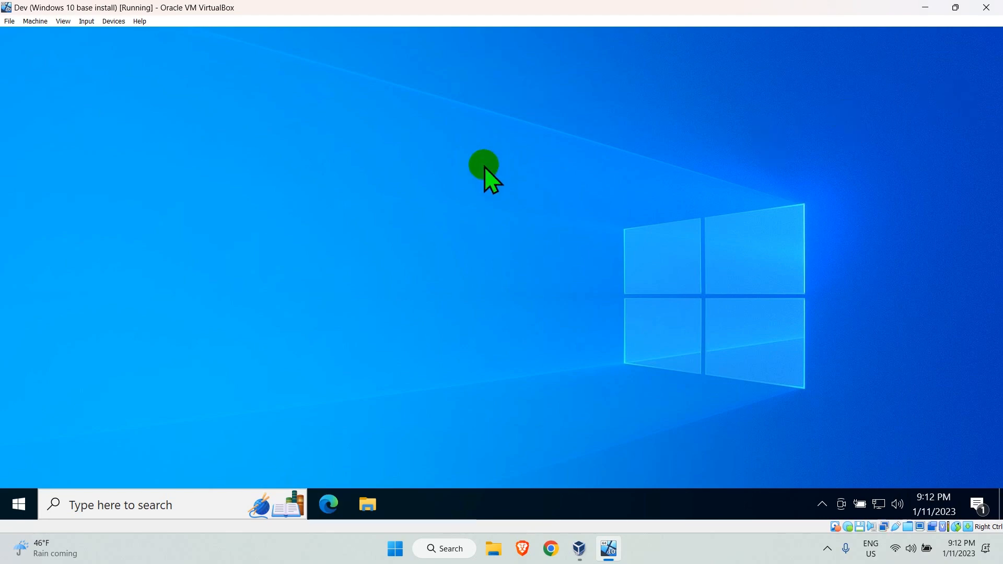
Step: Create a New Text Document on the guest desktop, apply the night-sky wallpaper, and refresh
{"action": "right_click", "coordinate": [484, 167]}
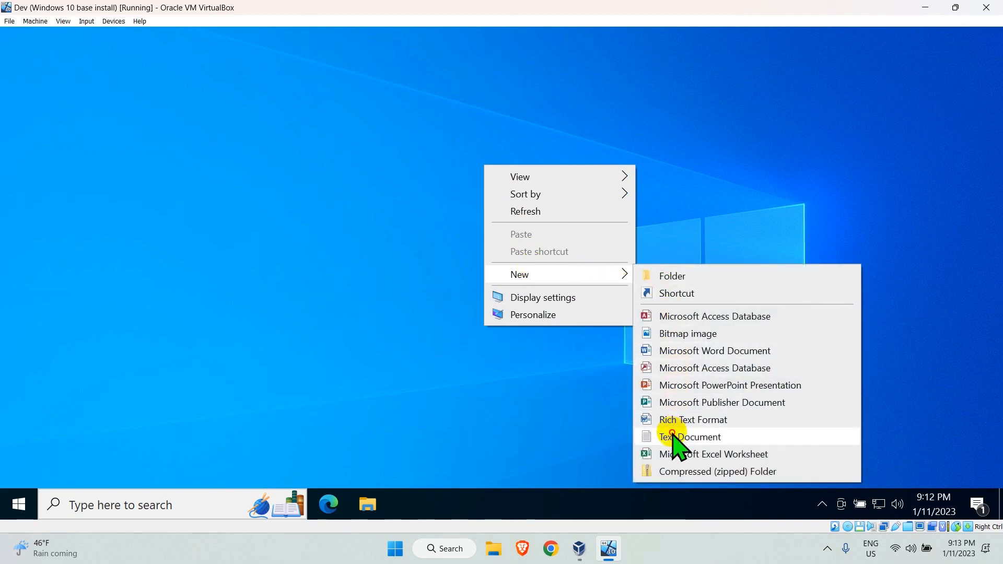
{"action": "left_click", "coordinate": [690, 437]}
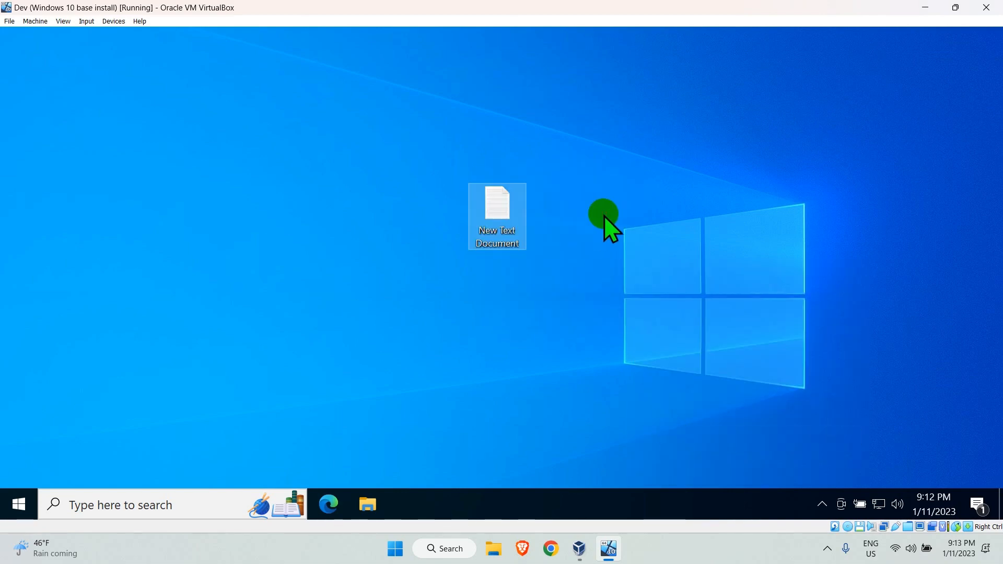
{"action": "right_click", "coordinate": [601, 218]}
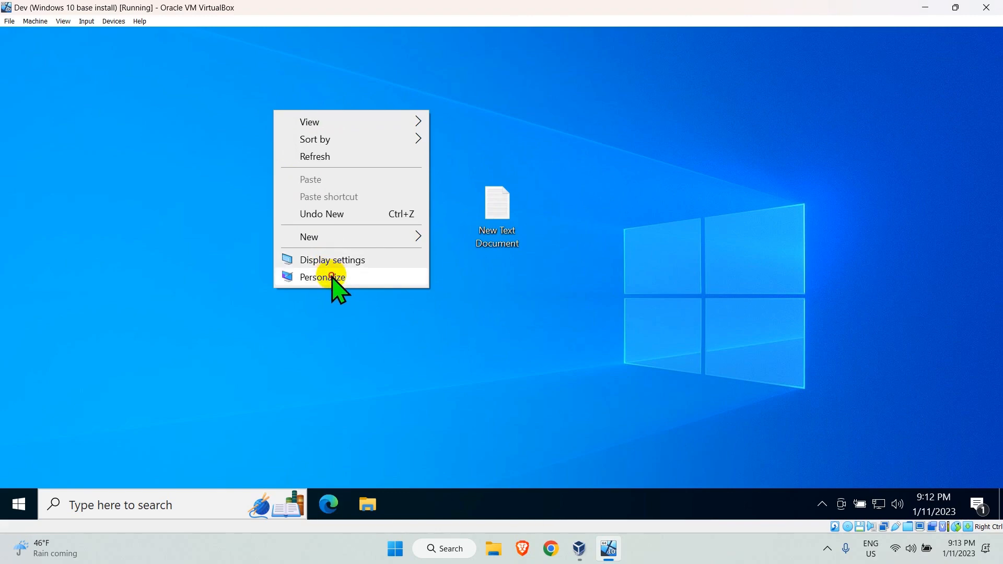
{"action": "left_click", "coordinate": [322, 277]}
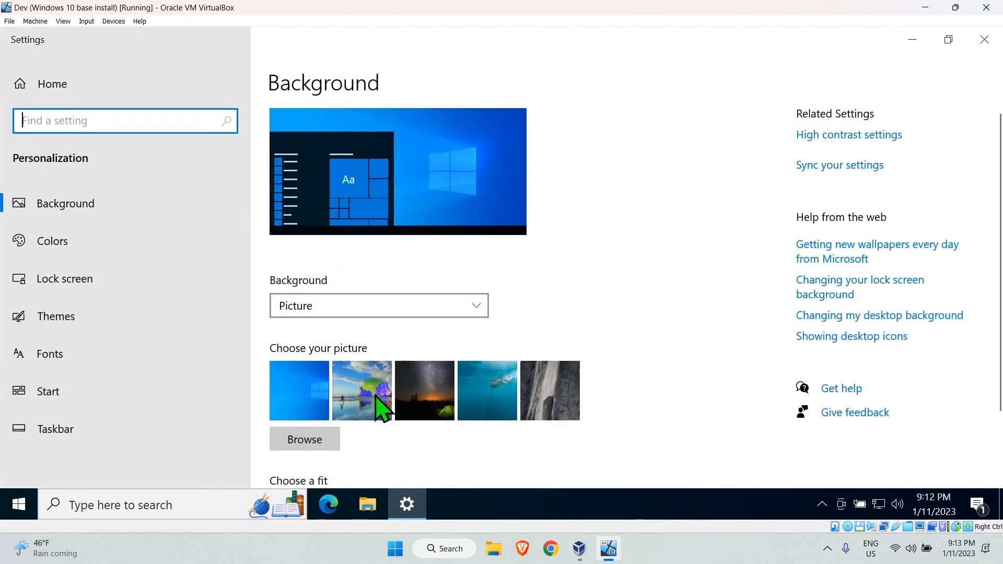
{"action": "left_click", "coordinate": [424, 390]}
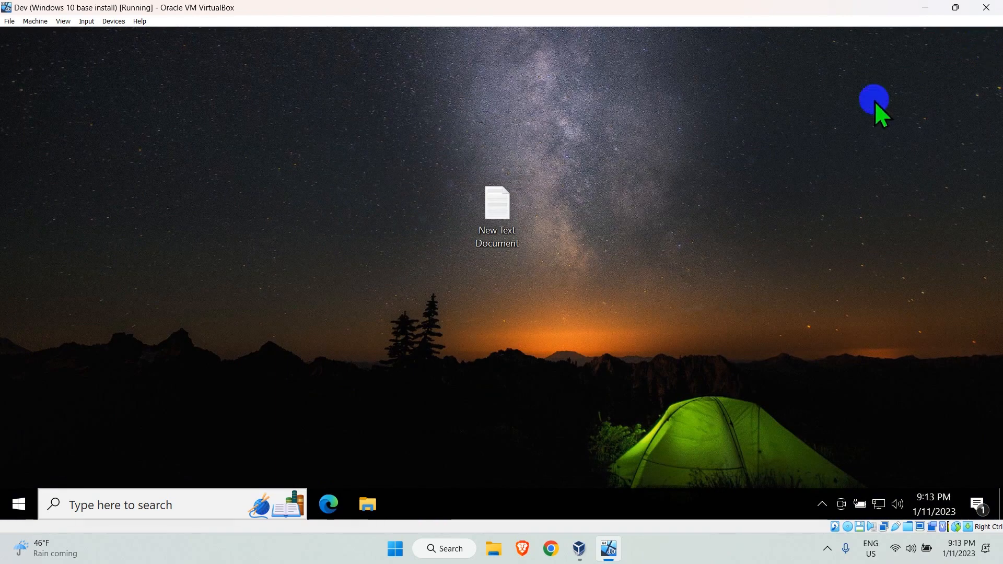
{"action": "right_click", "coordinate": [665, 263]}
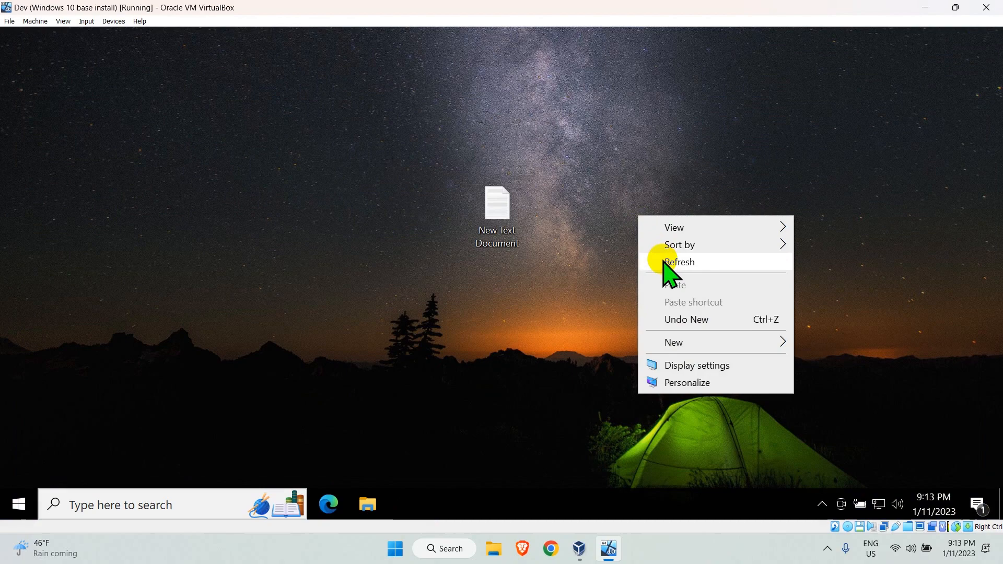
{"action": "left_click", "coordinate": [679, 262]}
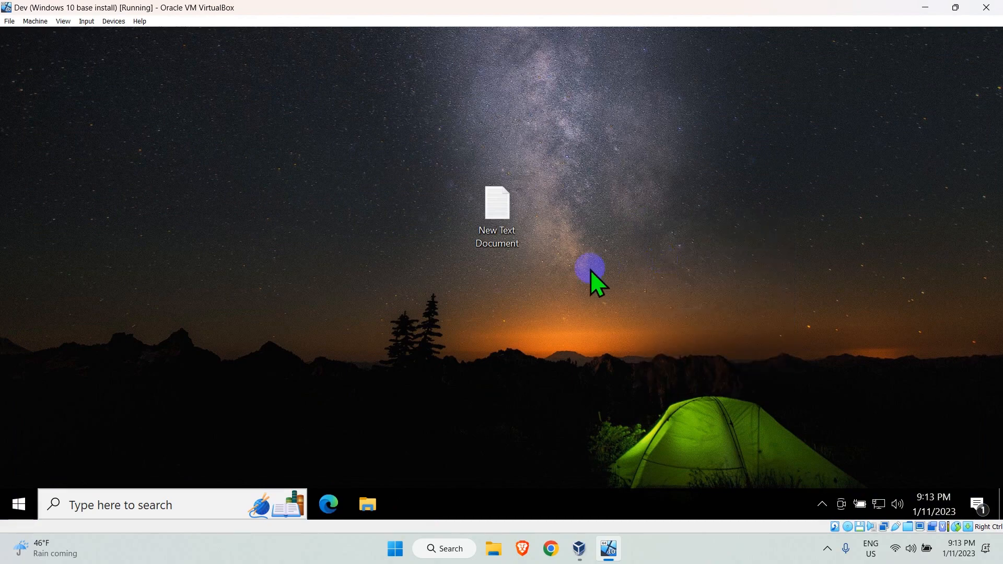
{"action": "mouse_move", "coordinate": [687, 346]}
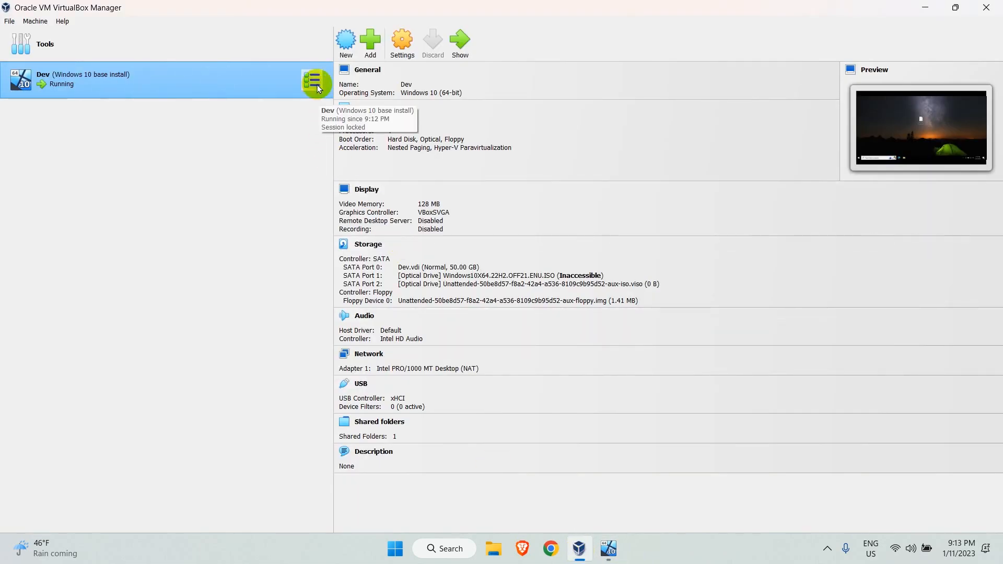
Step: Show Dev's Snapshots view and select the 'Windows 10 base install' snapshot
{"action": "left_click", "coordinate": [314, 80]}
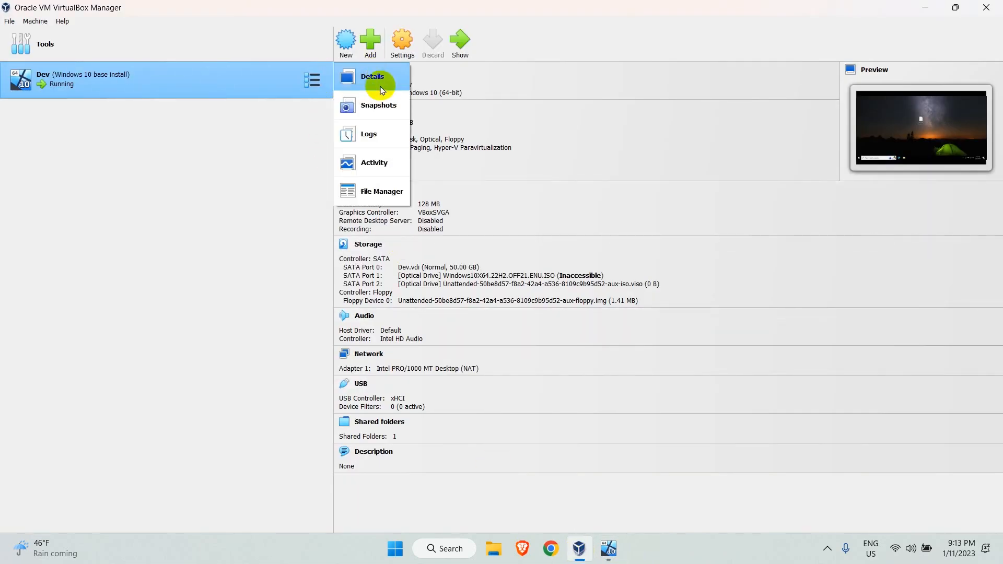
{"action": "left_click", "coordinate": [378, 105]}
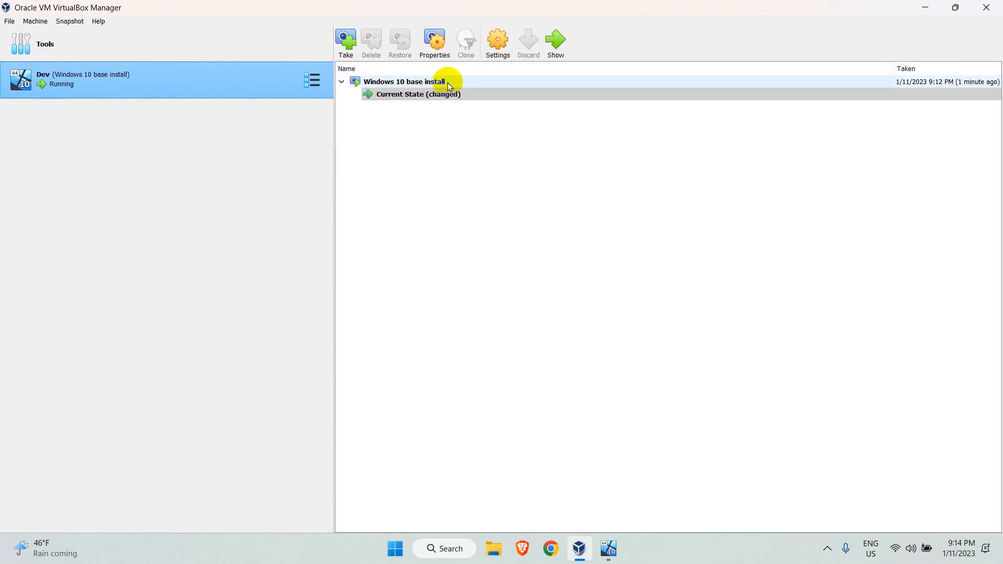
{"action": "mouse_move", "coordinate": [467, 87]}
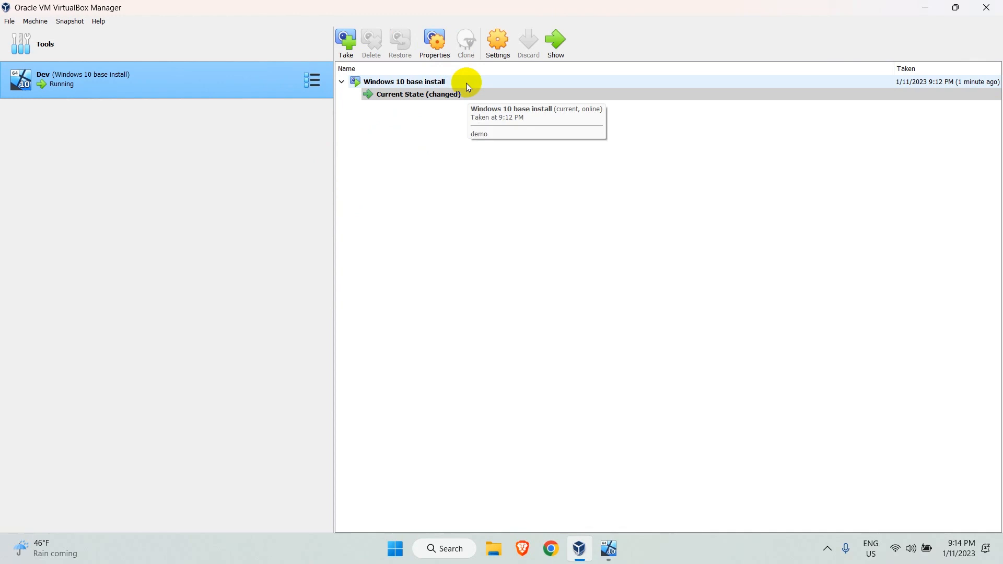
{"action": "left_click", "coordinate": [404, 81]}
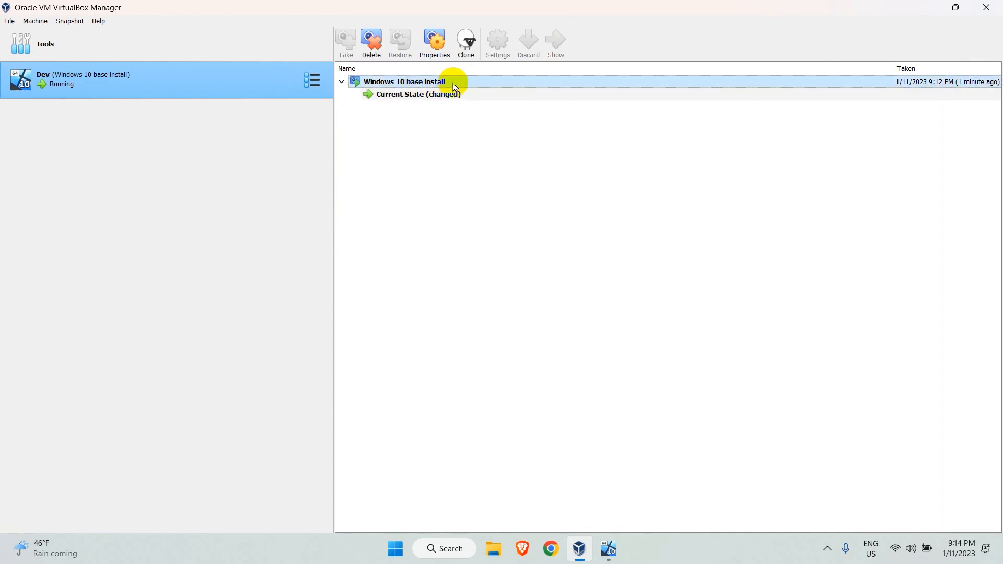
{"action": "mouse_move", "coordinate": [438, 85]}
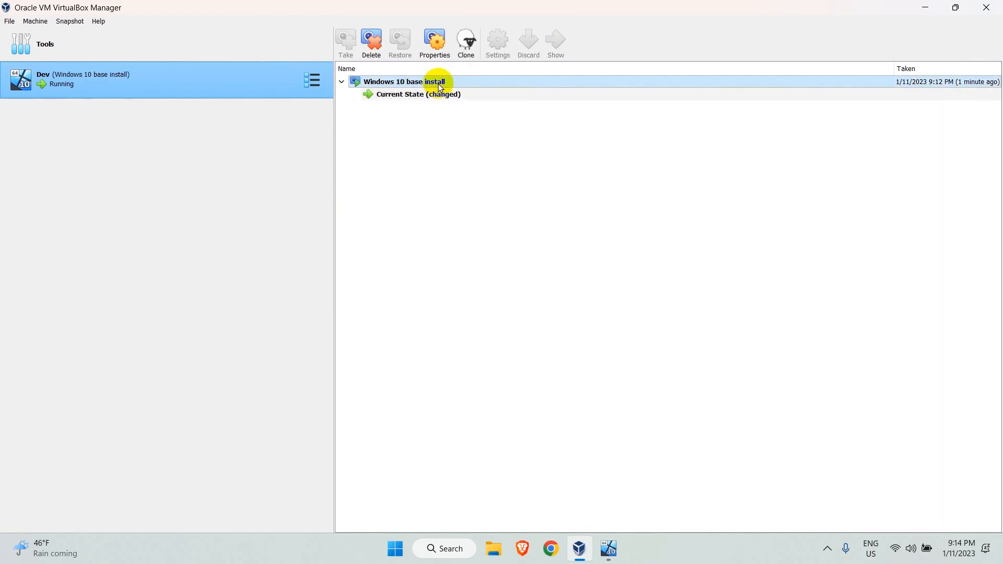
{"action": "mouse_move", "coordinate": [451, 85]}
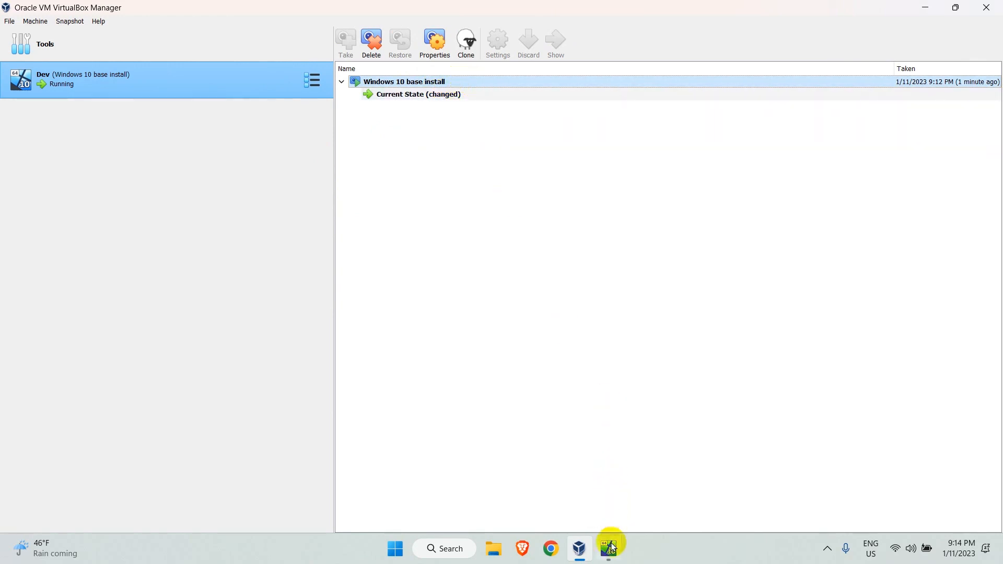
Step: Close the Dev VM window and confirm 'Power off the machine'
{"action": "left_click", "coordinate": [607, 548]}
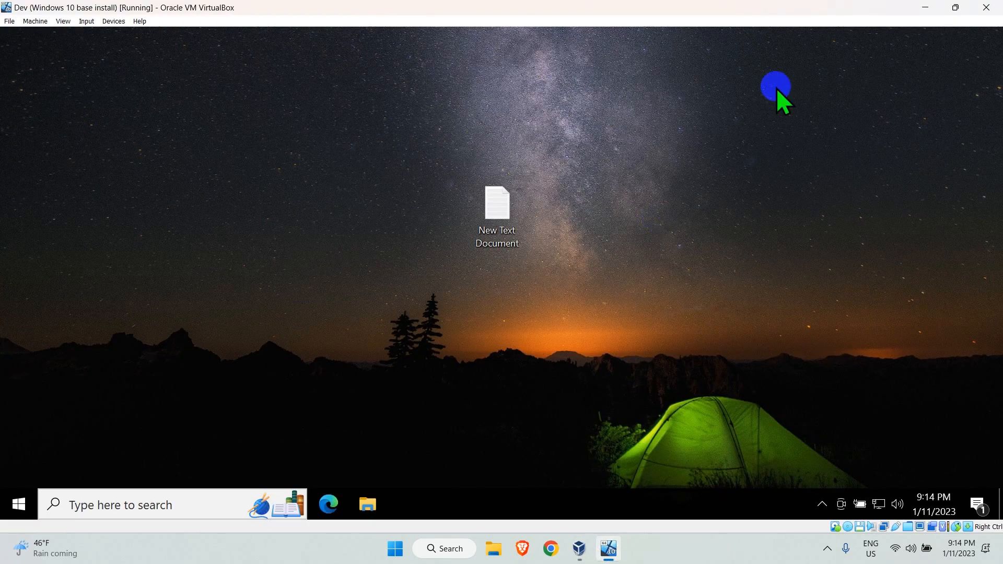
{"action": "mouse_move", "coordinate": [920, 53]}
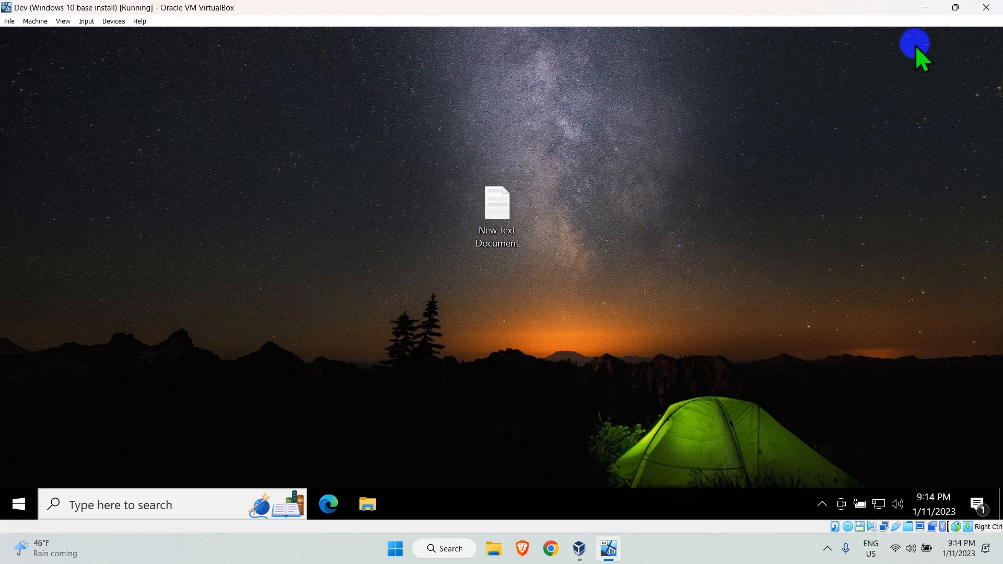
{"action": "left_click", "coordinate": [987, 7]}
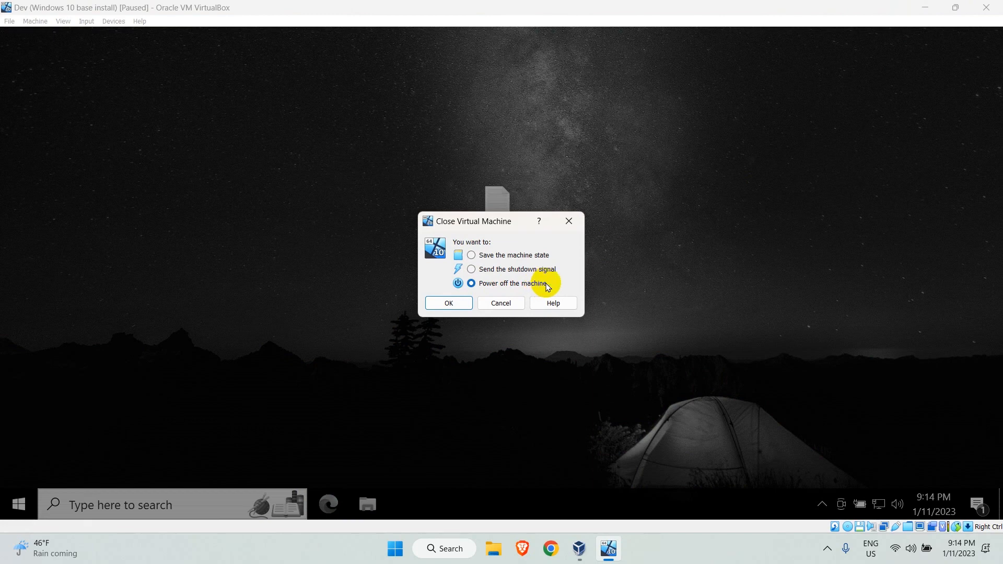
{"action": "mouse_move", "coordinate": [551, 287]}
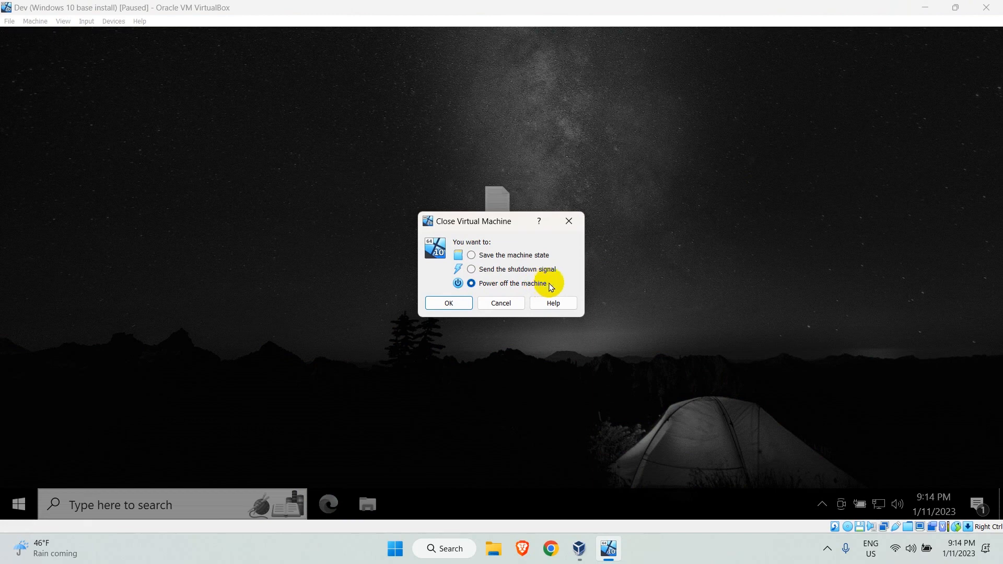
{"action": "mouse_move", "coordinate": [498, 293]}
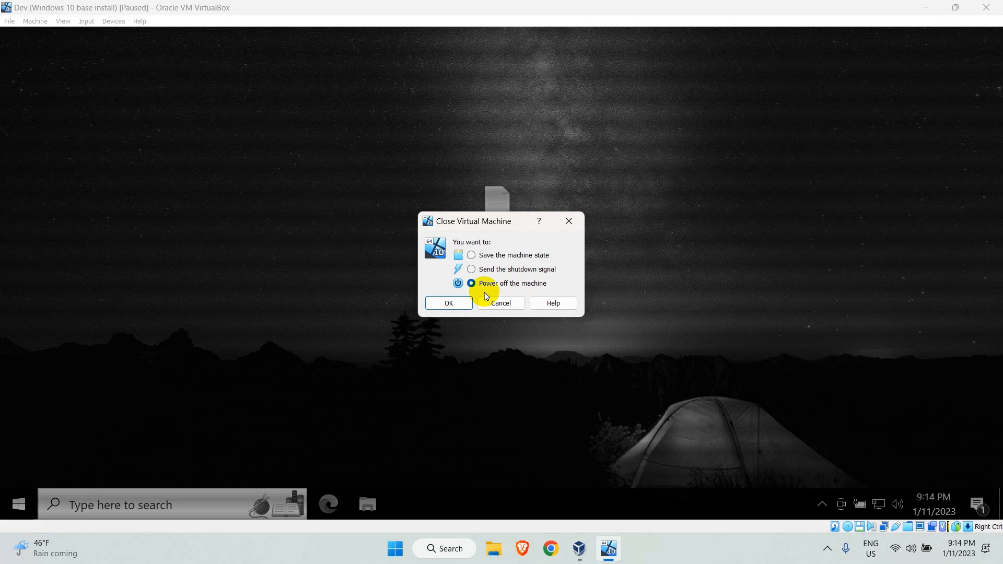
{"action": "left_click", "coordinate": [448, 302]}
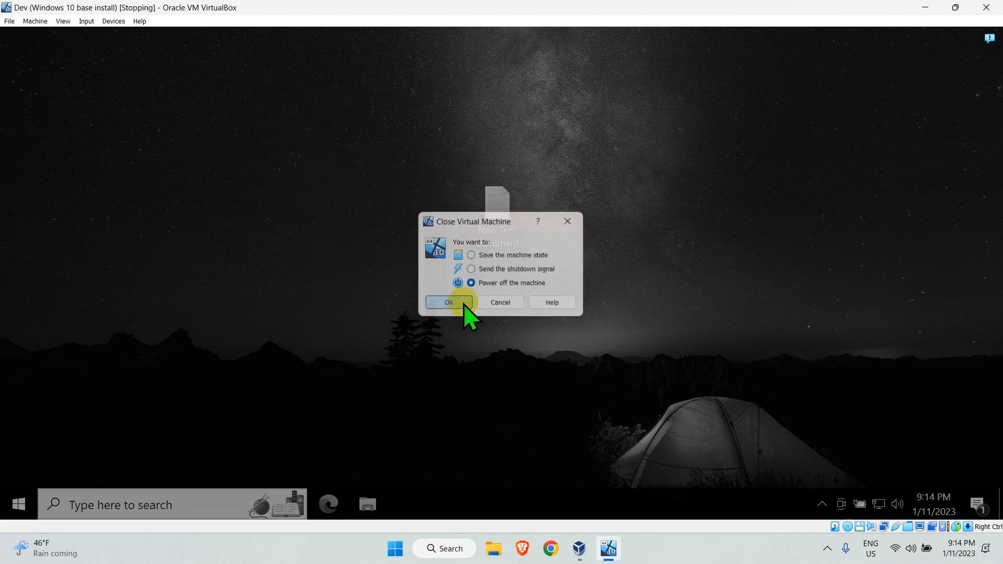
{"action": "left_click", "coordinate": [448, 302]}
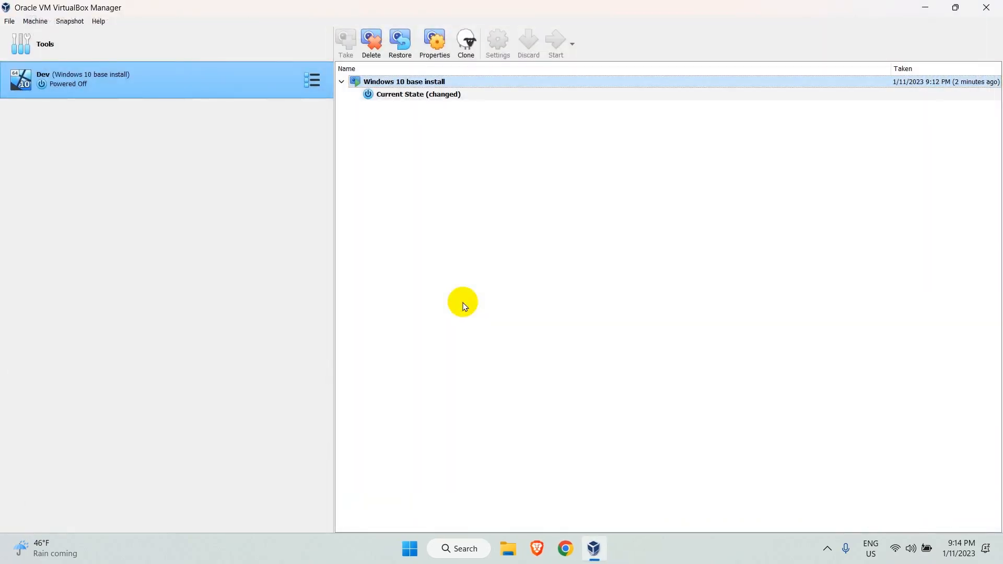
{"action": "mouse_move", "coordinate": [442, 243]}
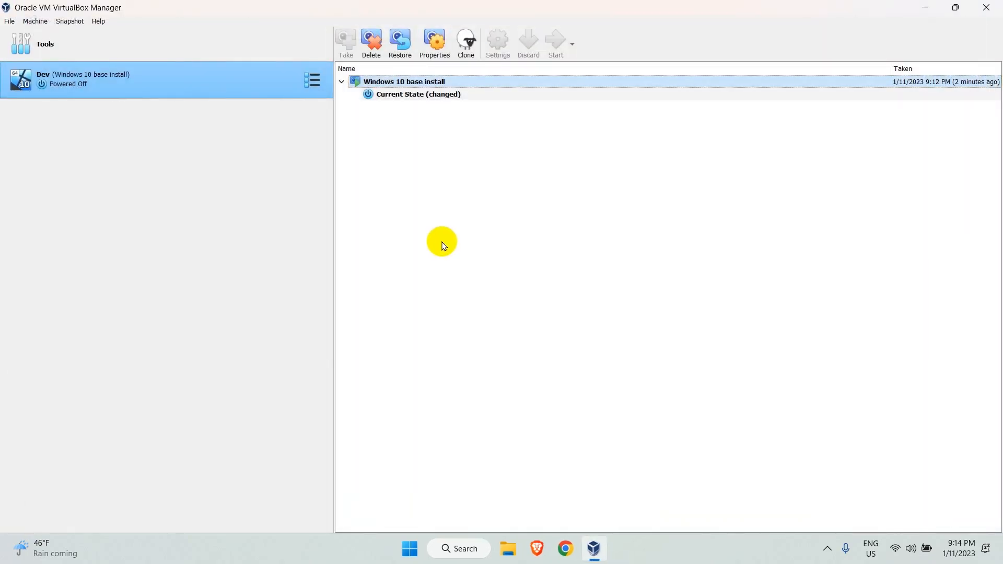
{"action": "mouse_move", "coordinate": [391, 85]}
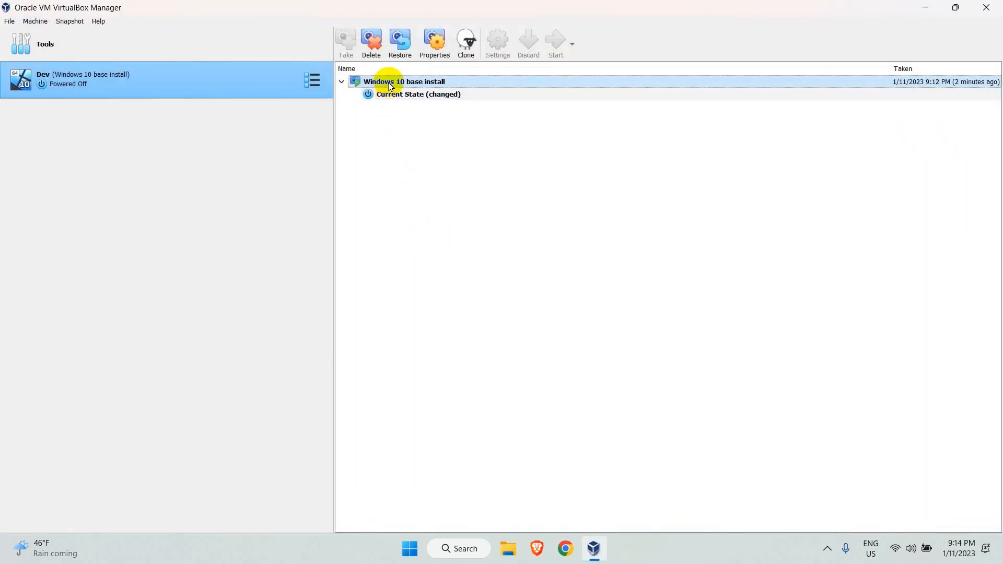
{"action": "mouse_move", "coordinate": [407, 85]}
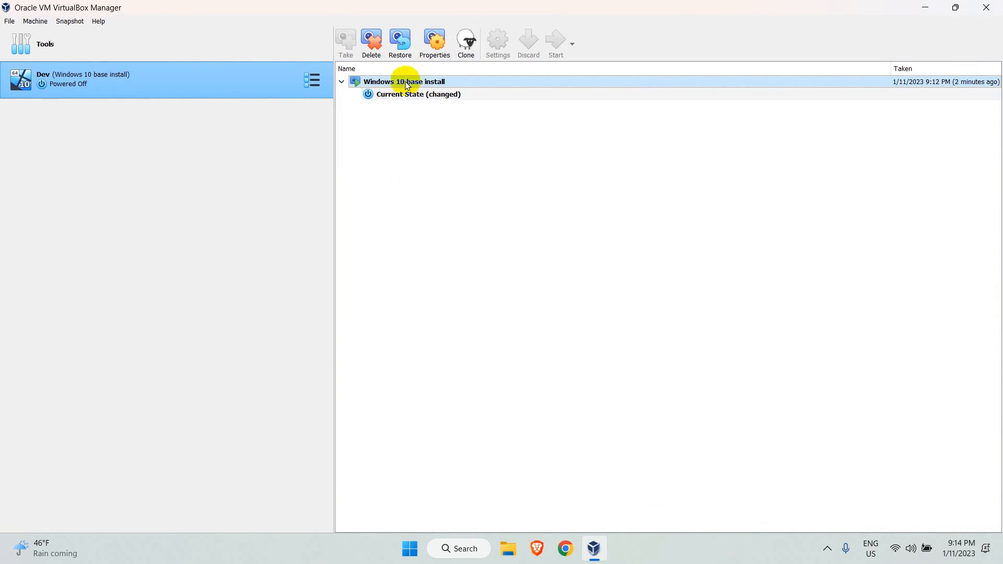
Step: Restore 'Windows 10 base install' with 'Create a snapshot of the current machine state' unchecked
{"action": "left_click", "coordinate": [399, 40]}
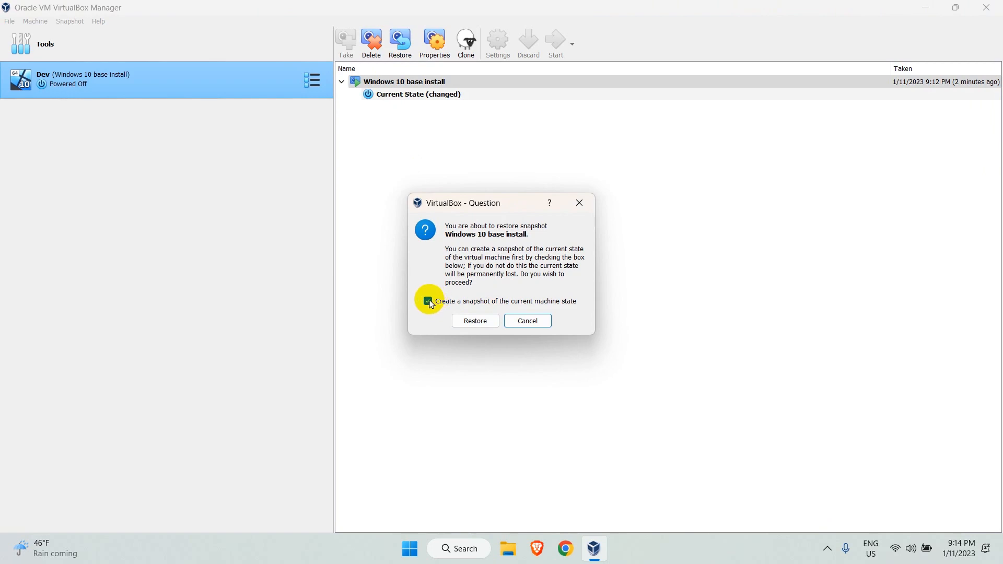
{"action": "left_click", "coordinate": [428, 302]}
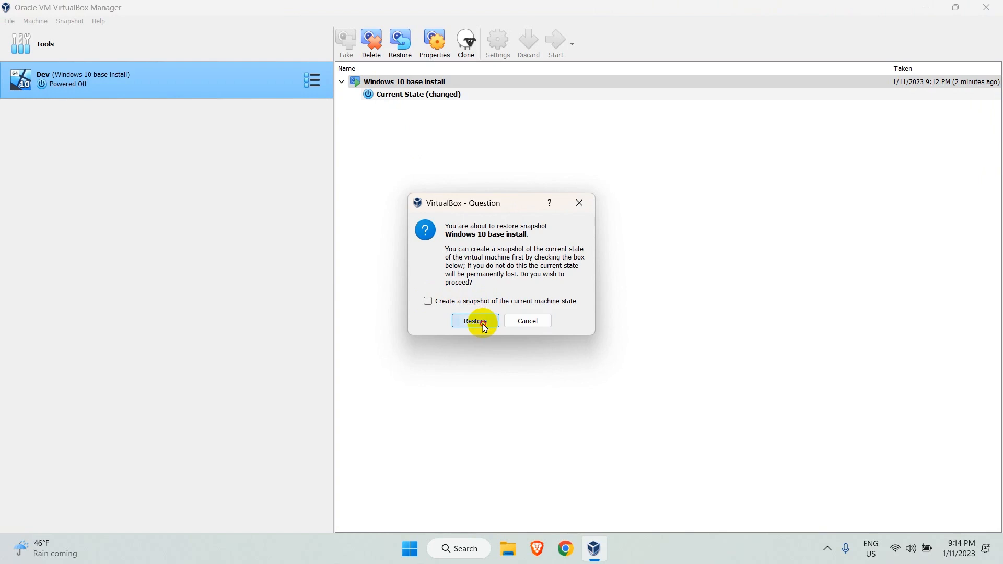
{"action": "left_click", "coordinate": [475, 320]}
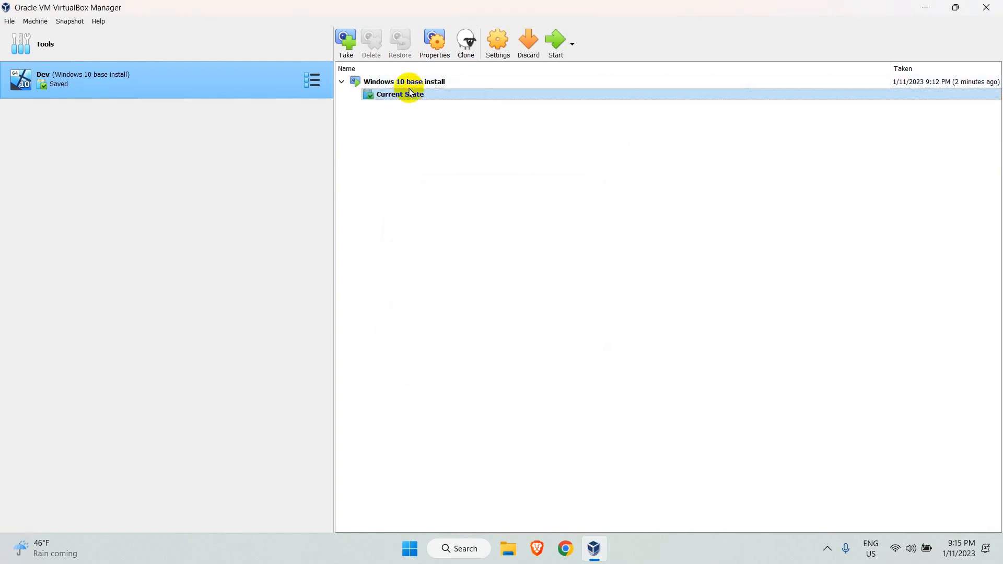
{"action": "mouse_move", "coordinate": [477, 89]}
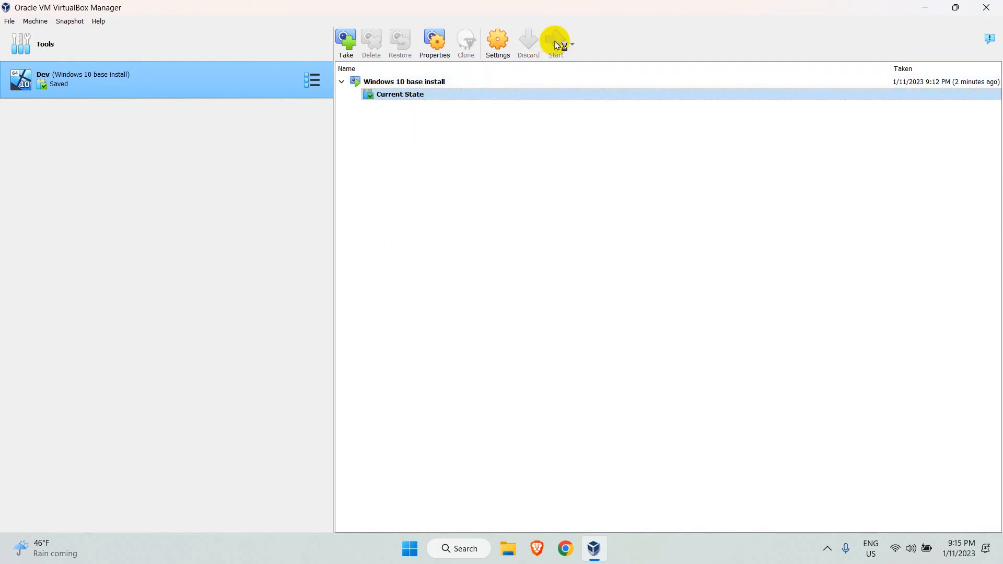
Step: Start the restored Dev machine from the Manager toolbar
{"action": "left_click", "coordinate": [554, 40]}
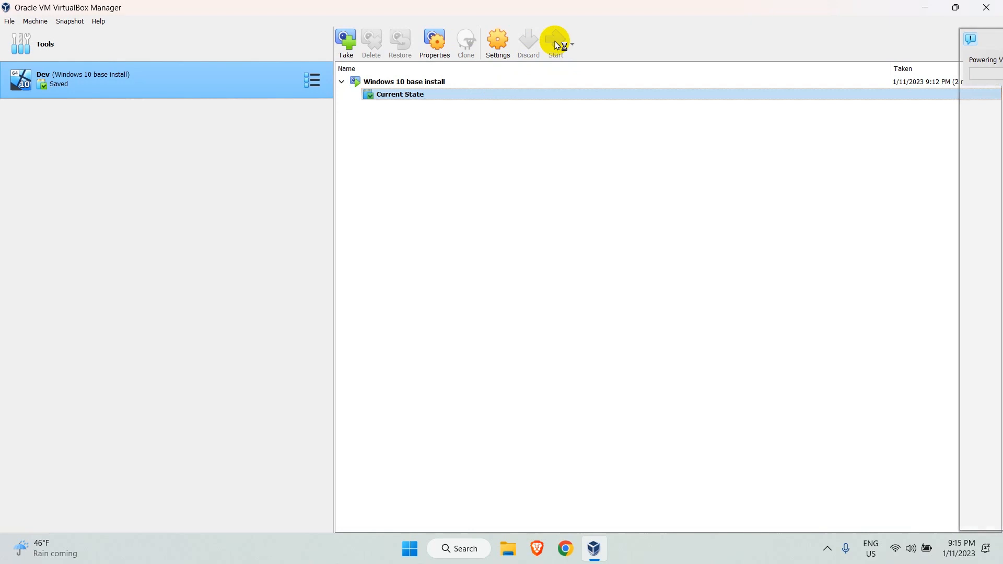
{"action": "left_click", "coordinate": [554, 39]}
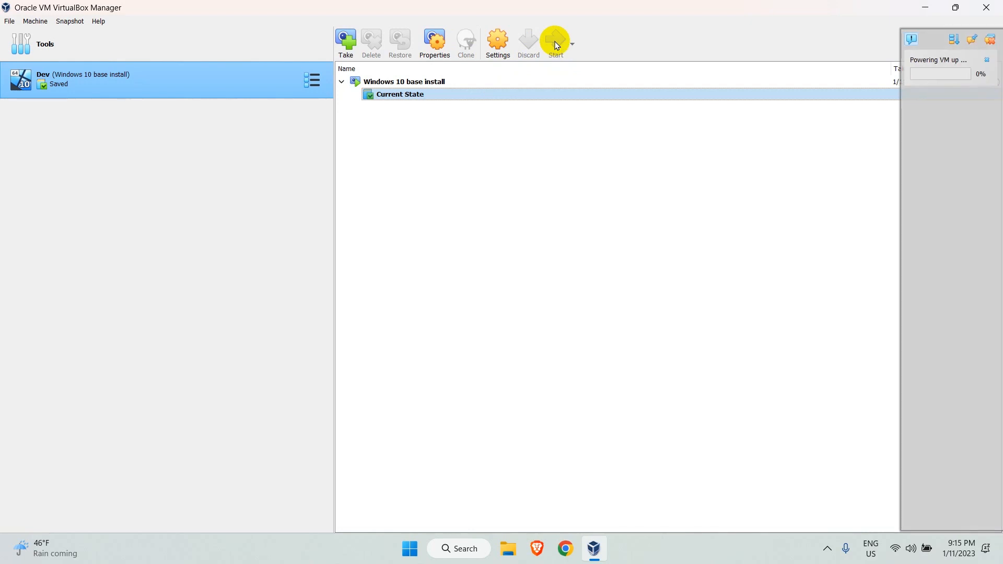
{"action": "left_click", "coordinate": [554, 40]}
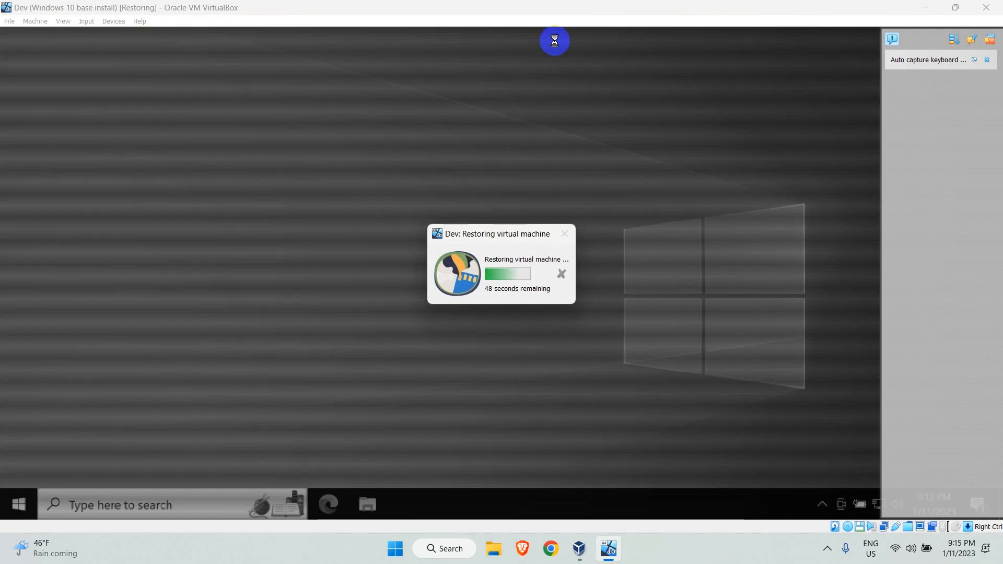
{"action": "mouse_move", "coordinate": [592, 191]}
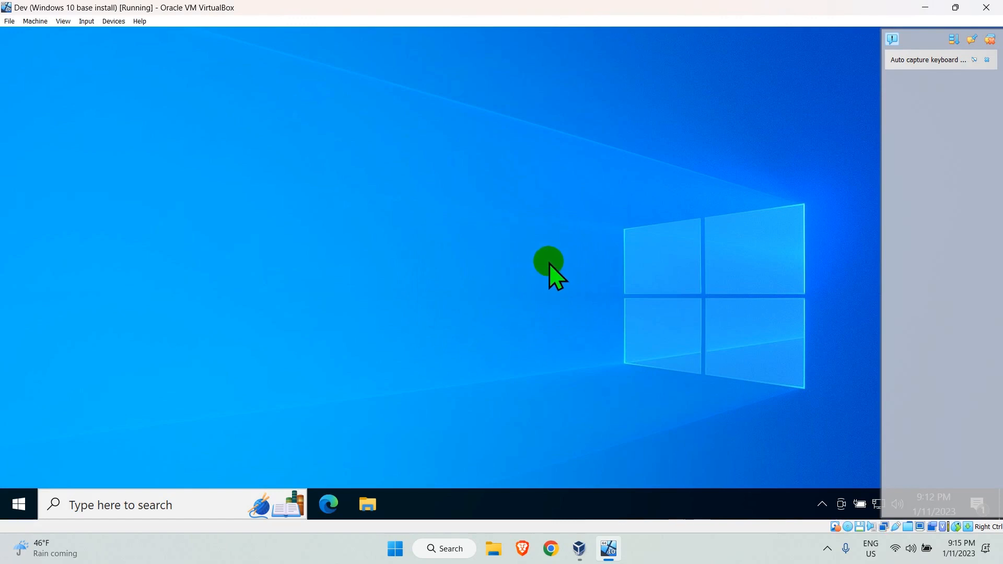
{"action": "mouse_move", "coordinate": [521, 261]}
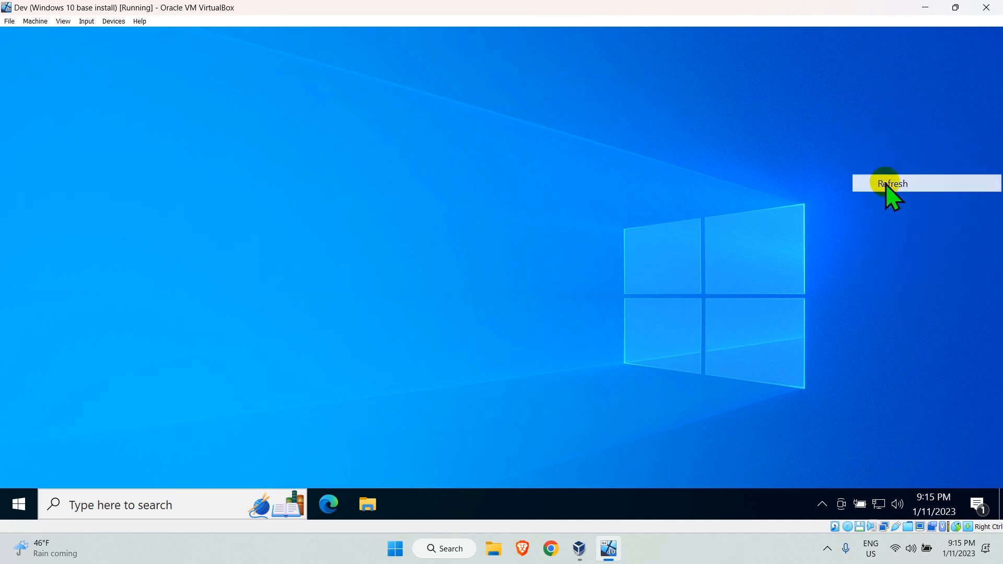
{"action": "mouse_move", "coordinate": [854, 212]}
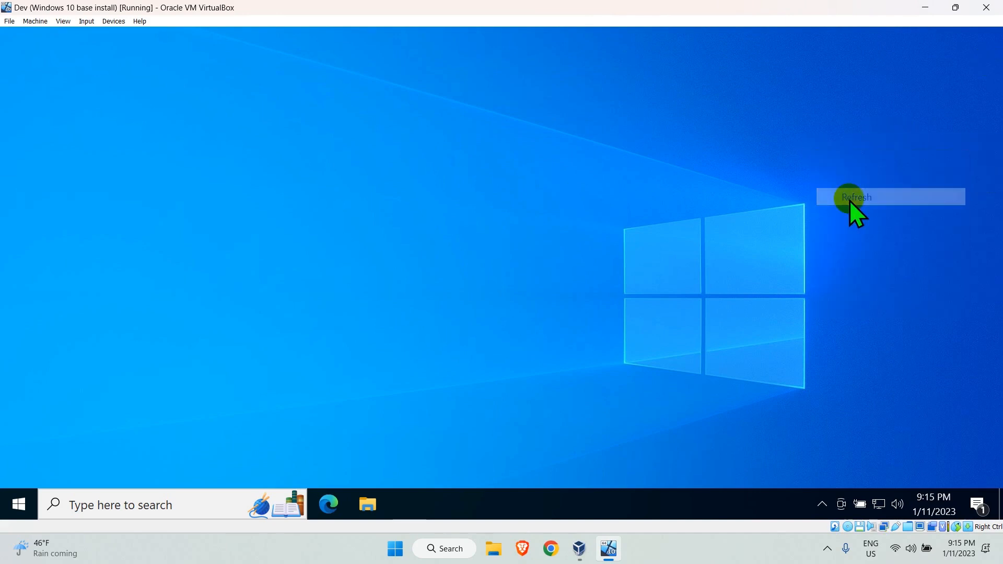